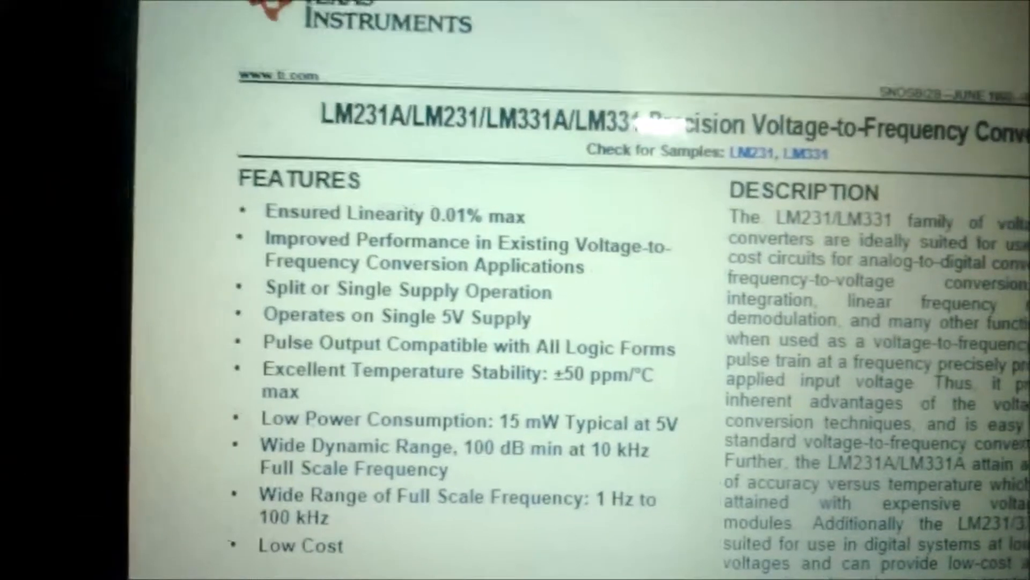
pyautogui.scroll(-3)
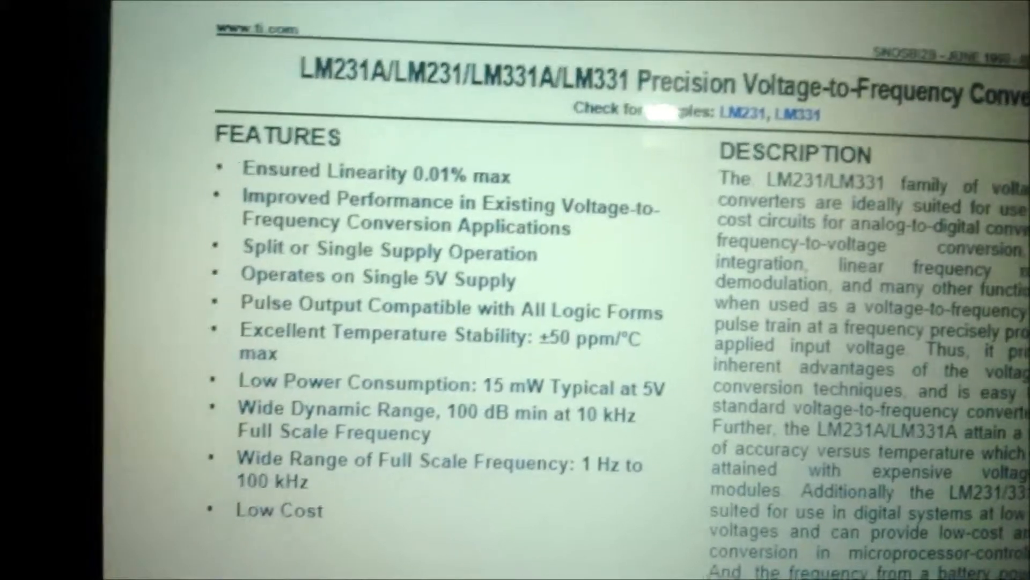